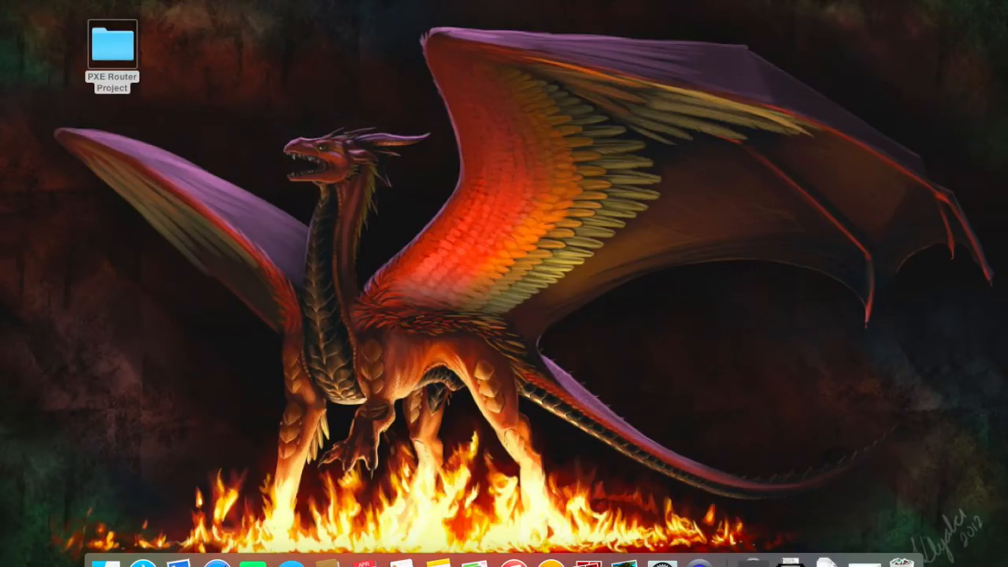
Launch Firefox from the Dock so its start page is showing.
click(913, 7)
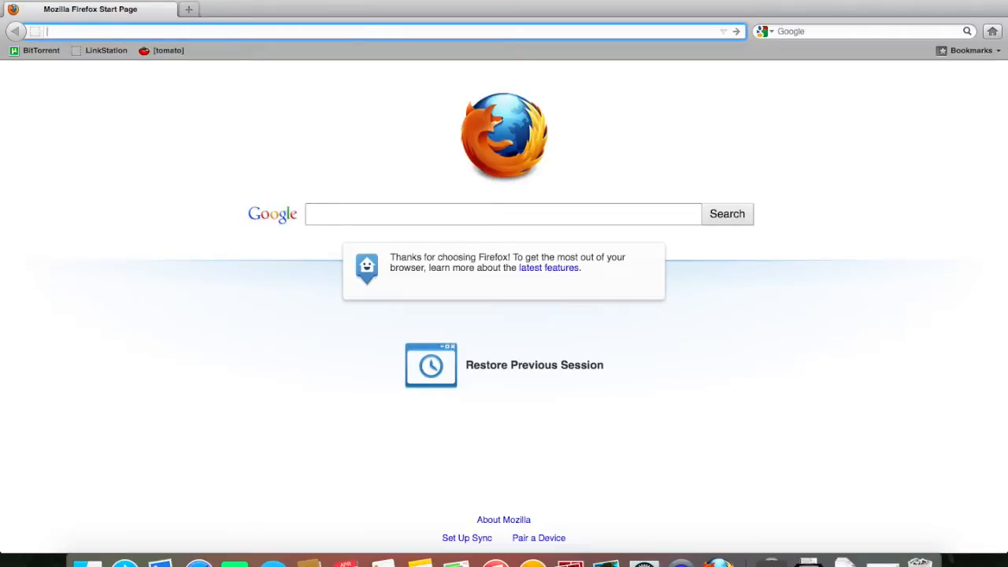
Sign in to the Super Hub at 192.168.0.1 with the password and dismiss the default-password warning.
text(192.168.0)
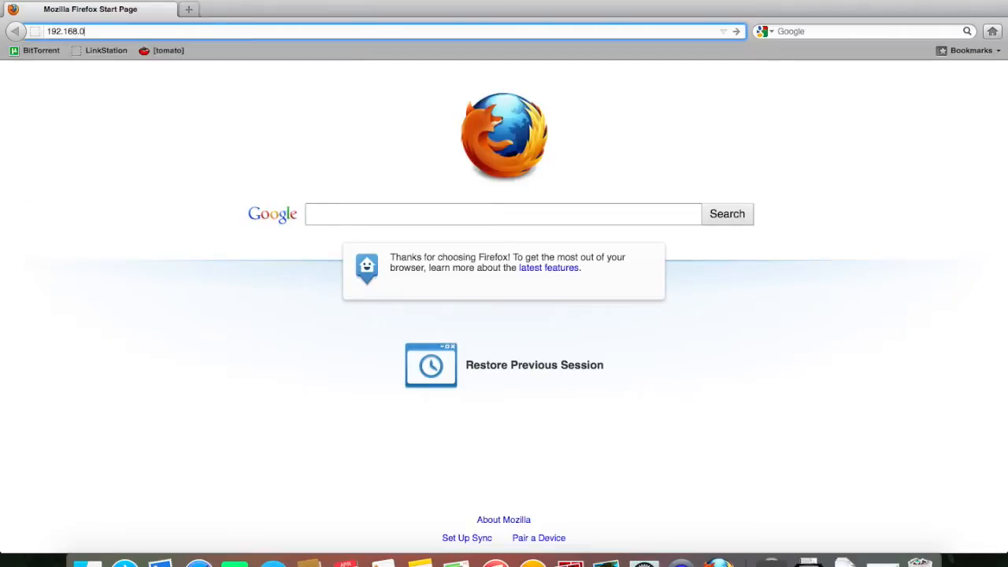
key(Return)
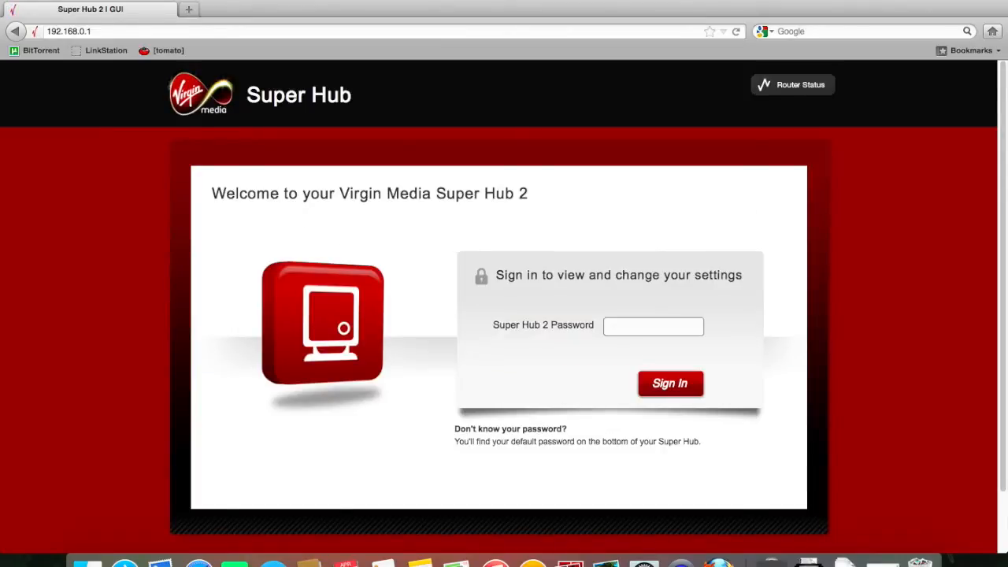
click(652, 325)
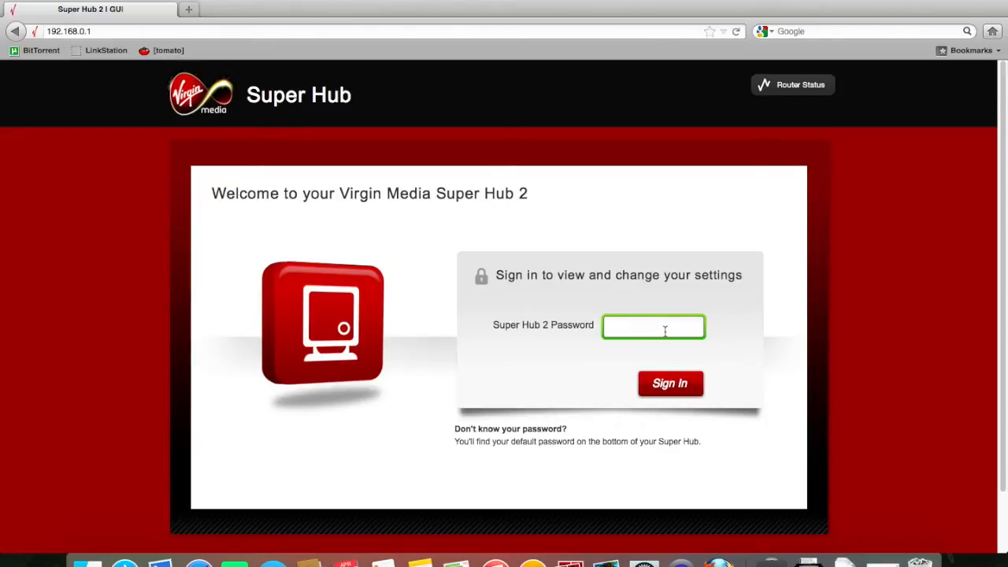
text(password)
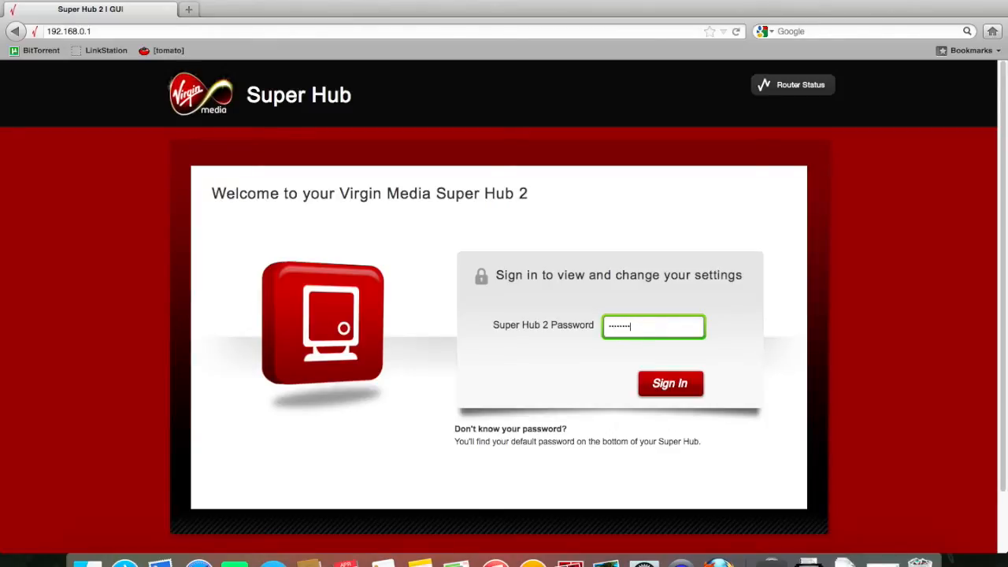
click(669, 382)
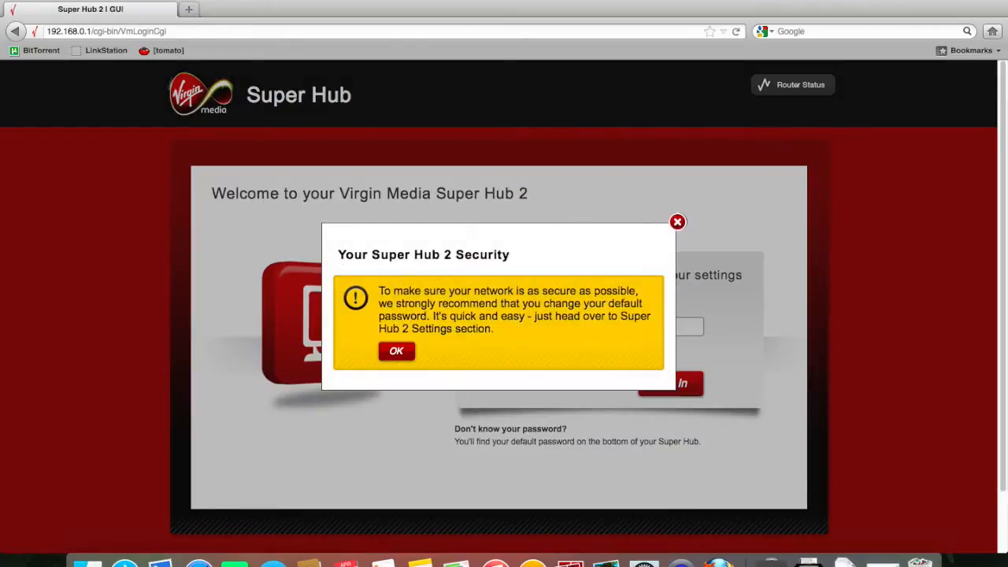
mouse_move(490, 348)
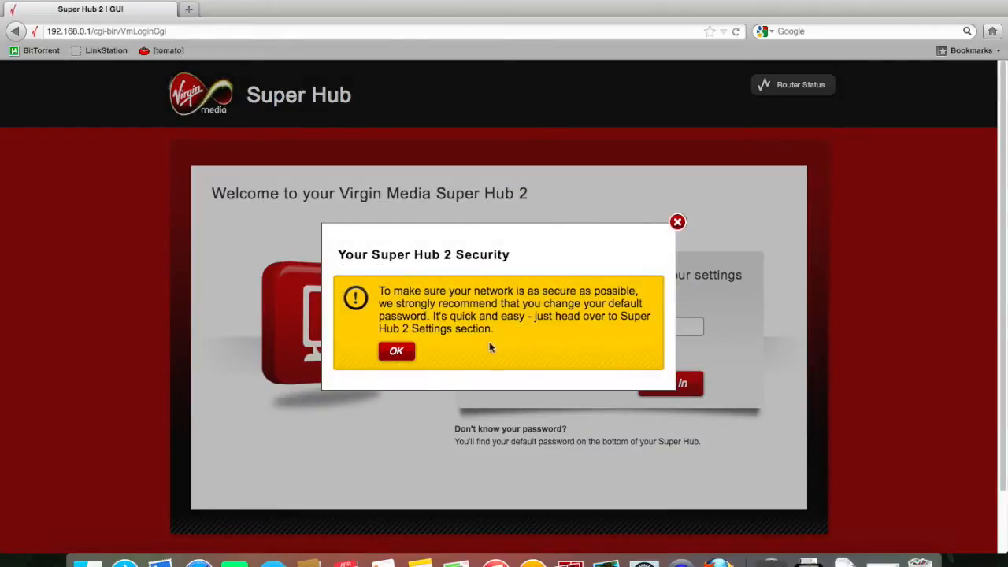
click(397, 350)
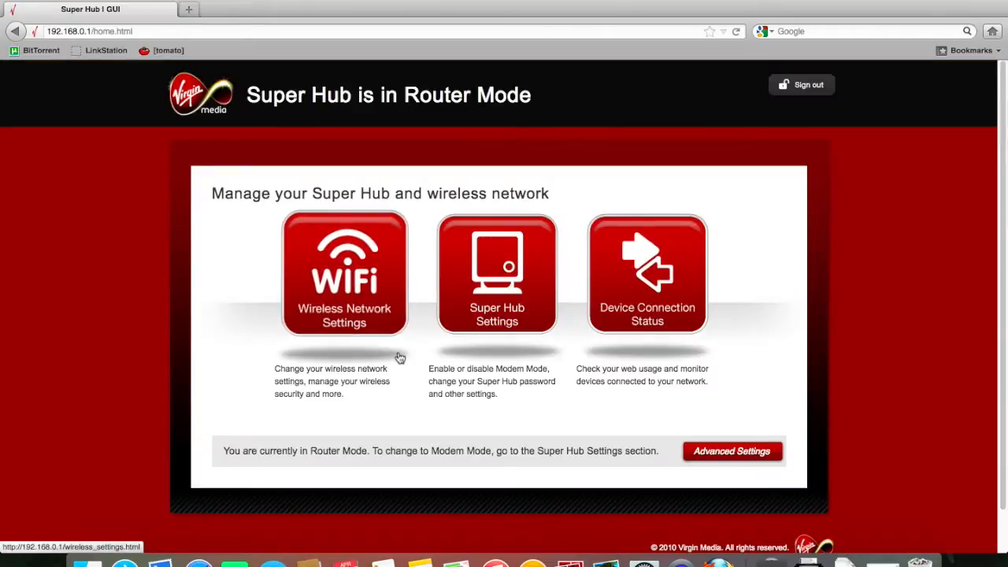
mouse_move(624, 274)
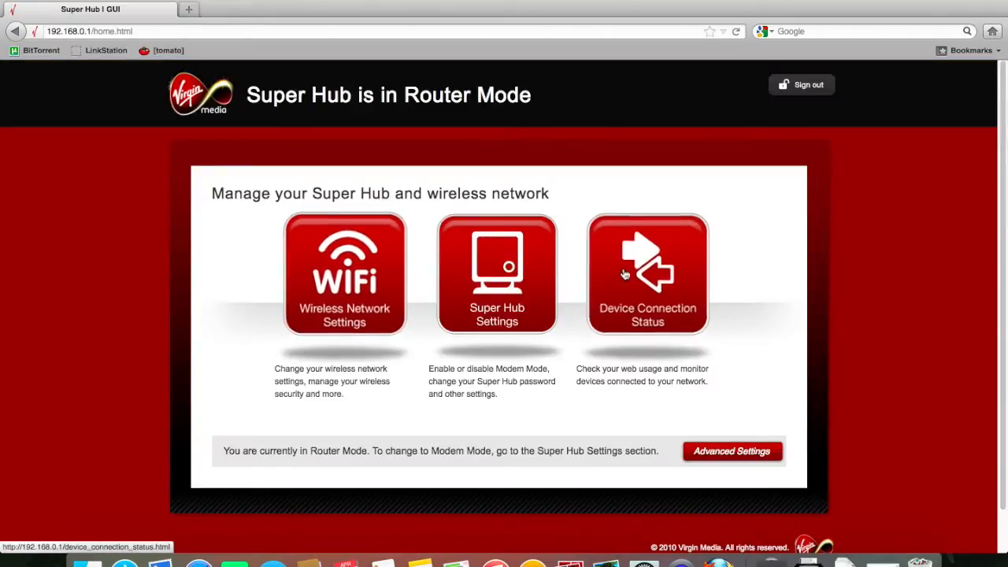
mouse_move(507, 274)
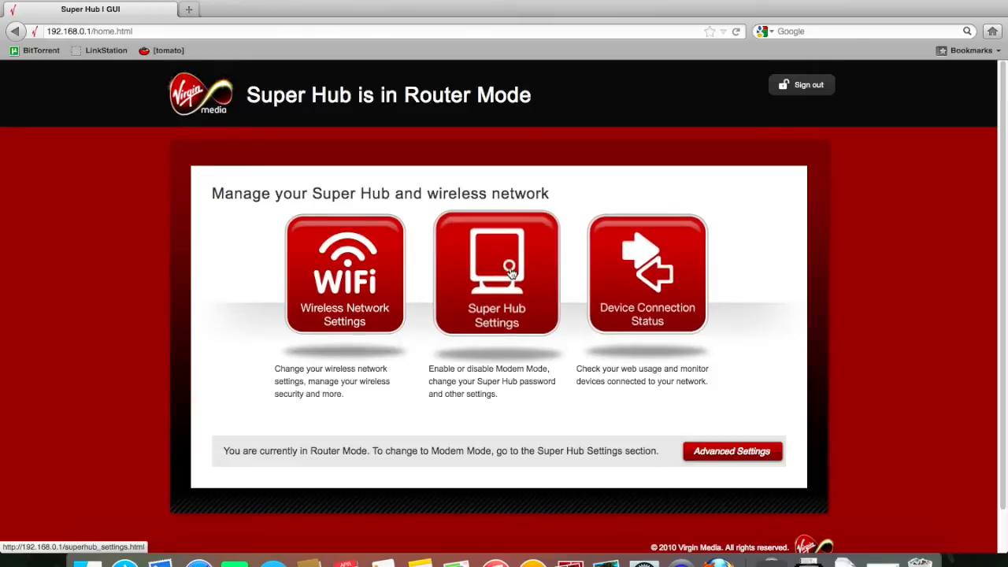
Enable Modem Mode in Super Hub Settings and confirm the reboot into Modem Mode.
click(496, 270)
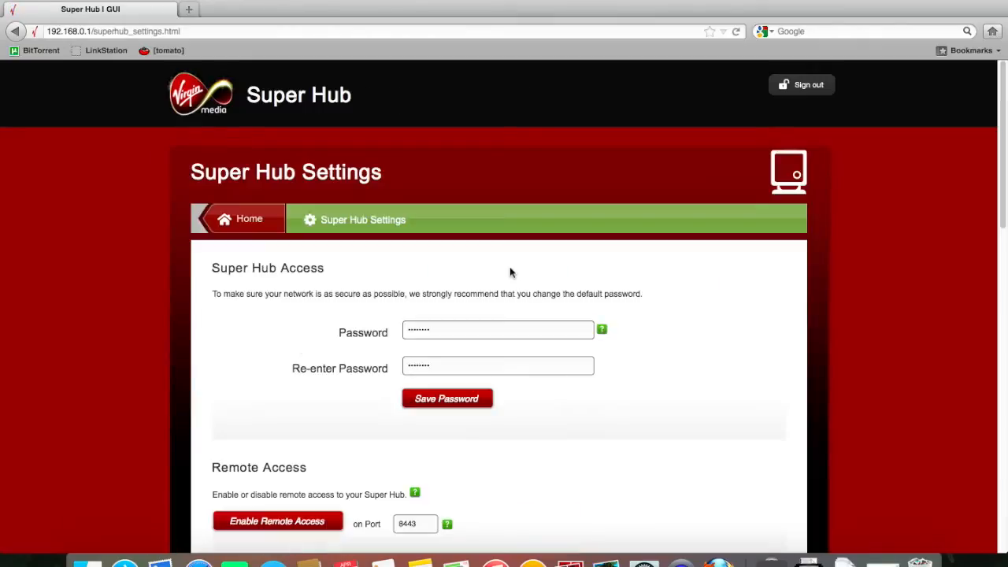
scroll(down, 3)
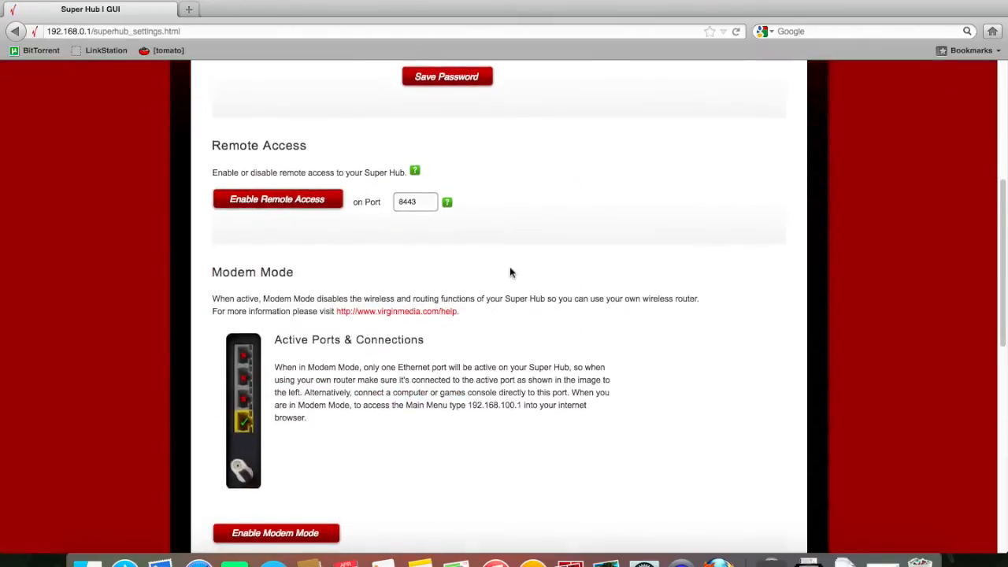
scroll(down, 3)
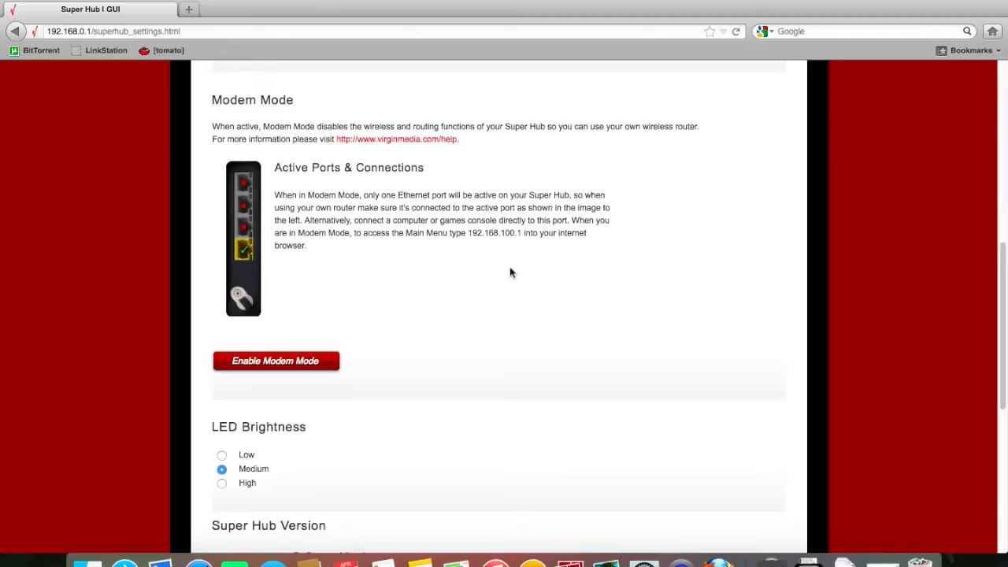
mouse_move(239, 292)
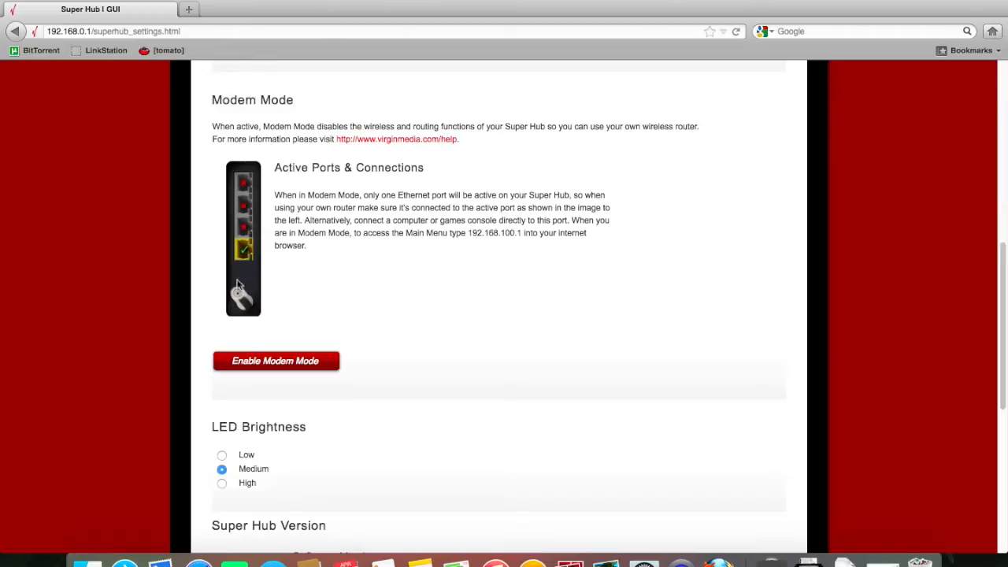
mouse_move(393, 348)
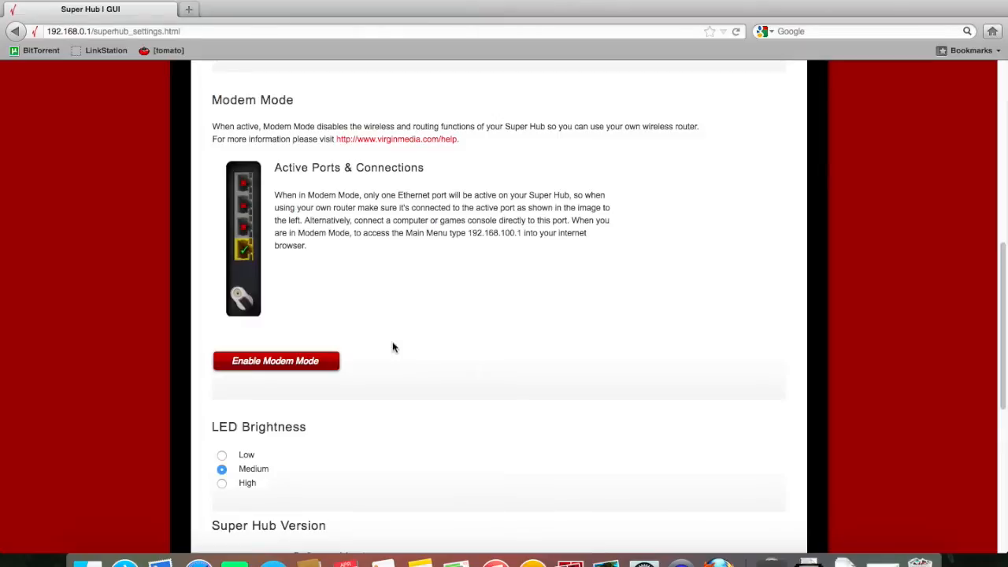
mouse_move(302, 362)
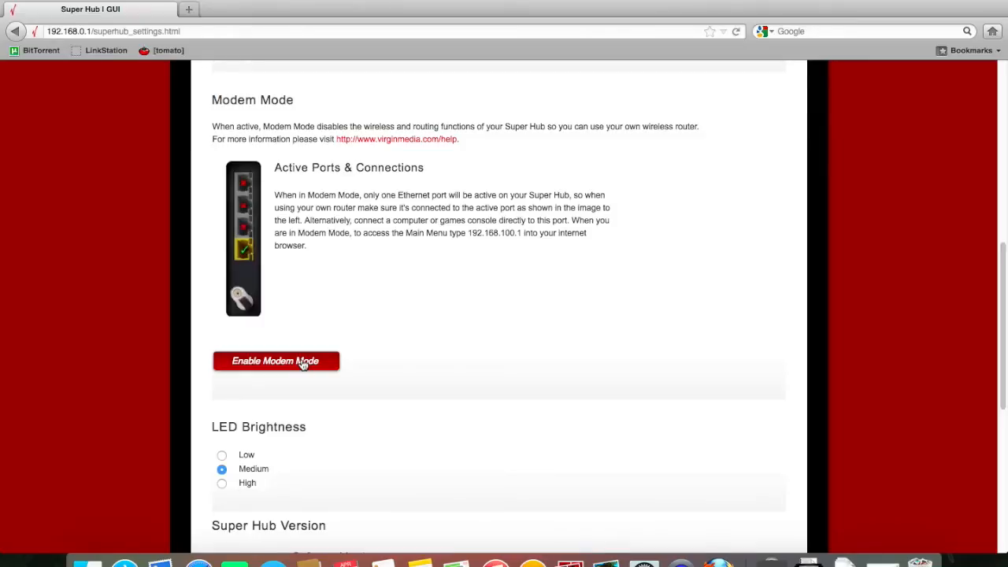
click(275, 360)
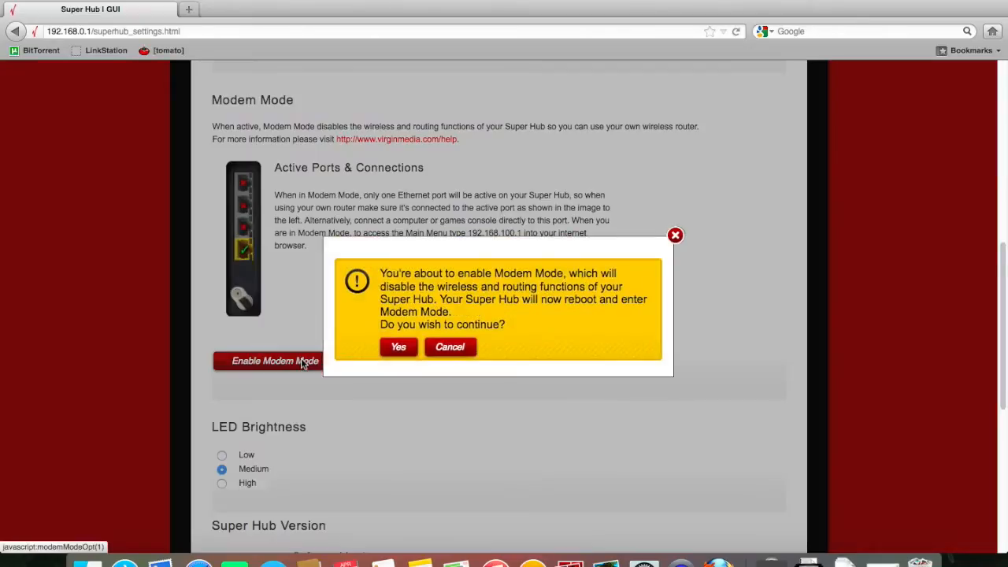
mouse_move(398, 348)
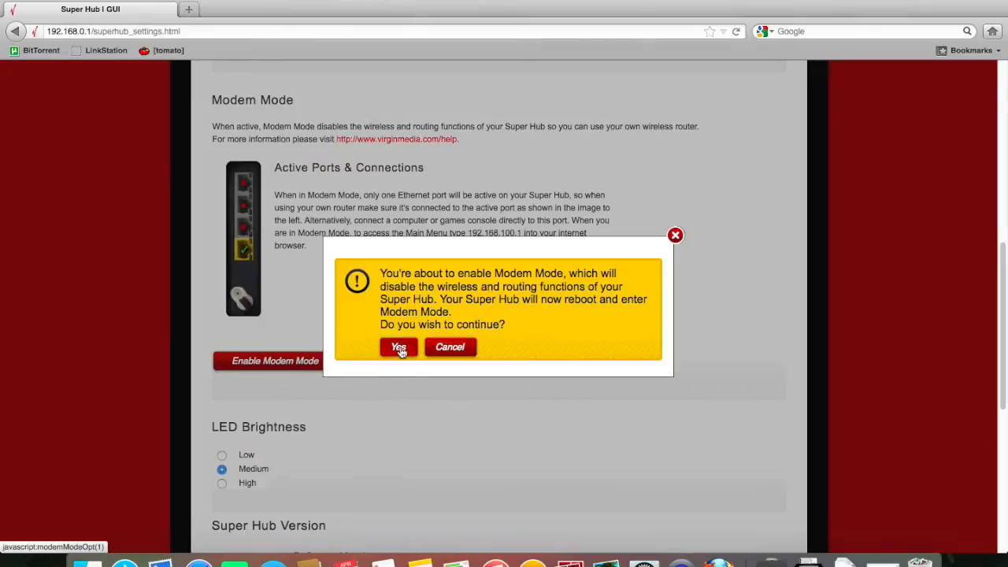
click(396, 347)
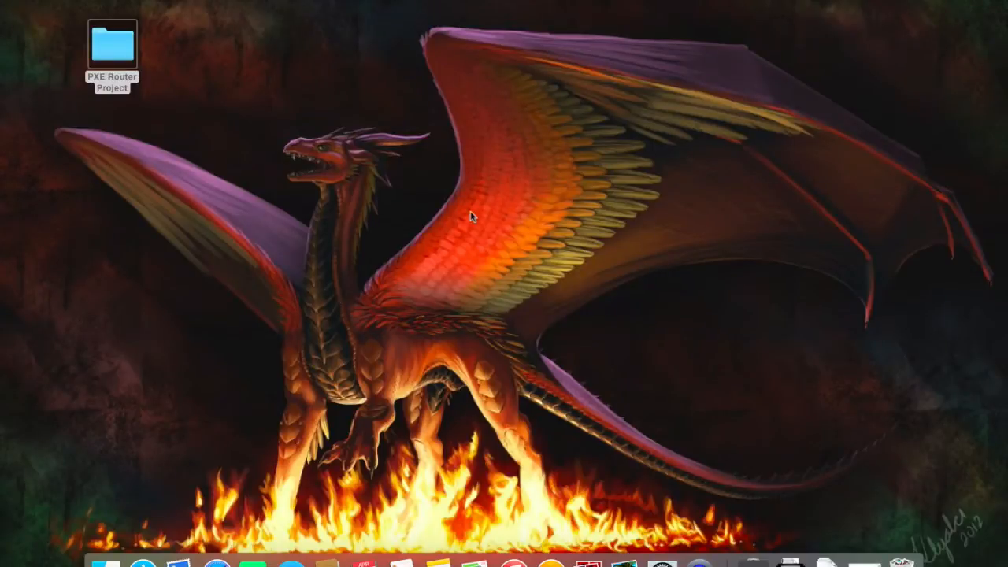
mouse_move(685, 156)
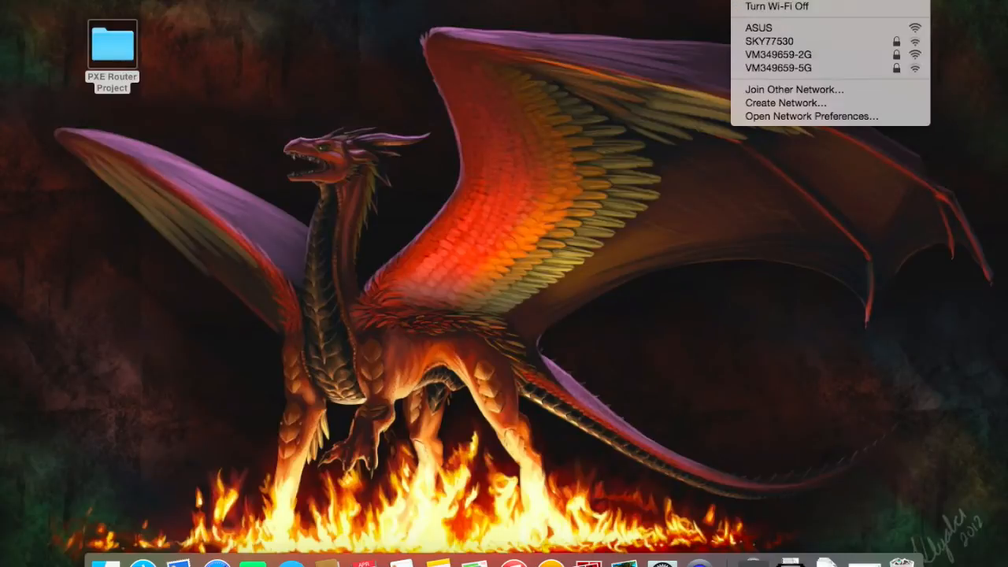
mouse_move(757, 28)
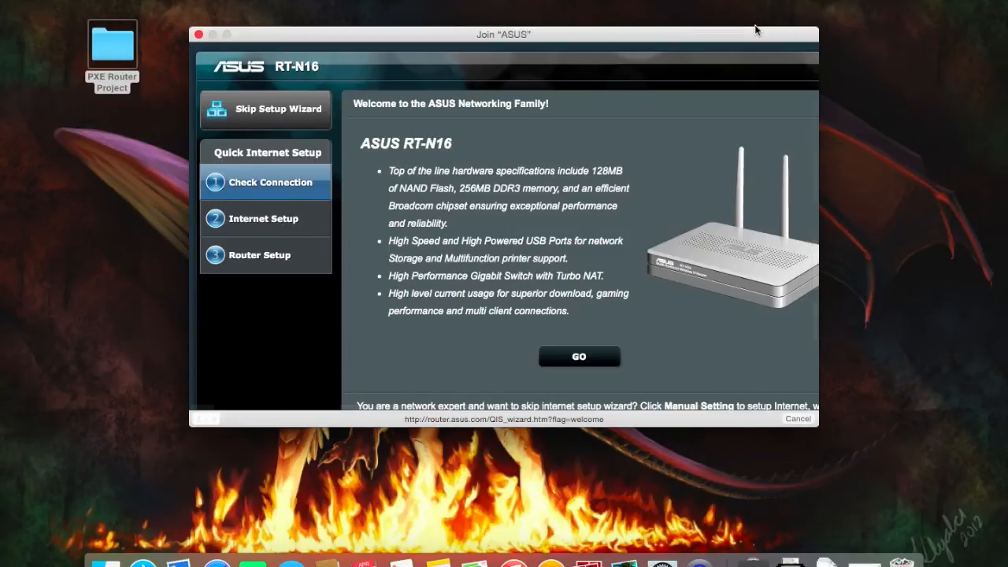
Scroll the ASUS RT-N16 Quick Internet Setup welcome page after joining the ASUS network.
scroll(down, 3)
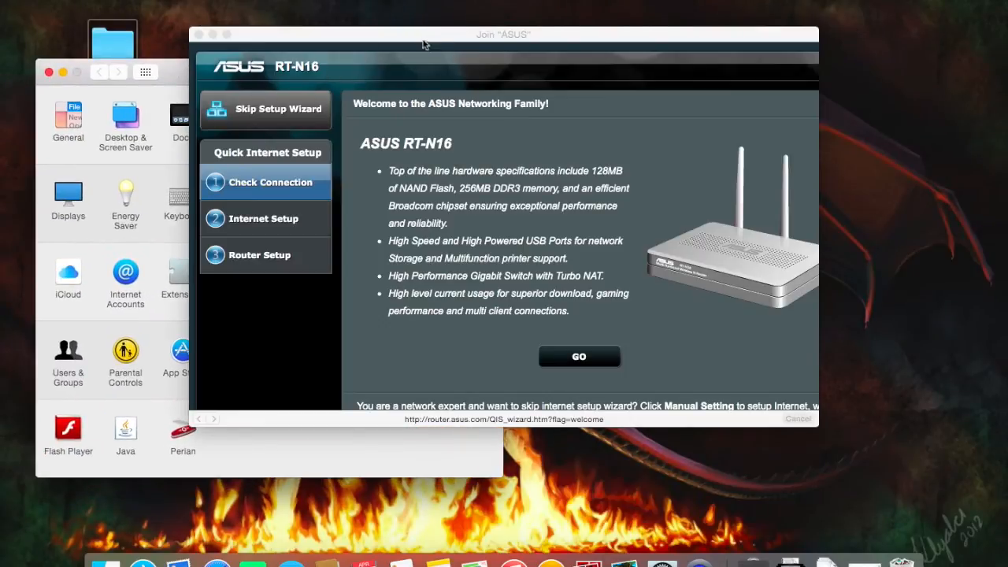
Check the Wi-Fi TCP/IP details showing router 192.168.1.1, then cancel out without changes.
drag(504, 35, 554, 60)
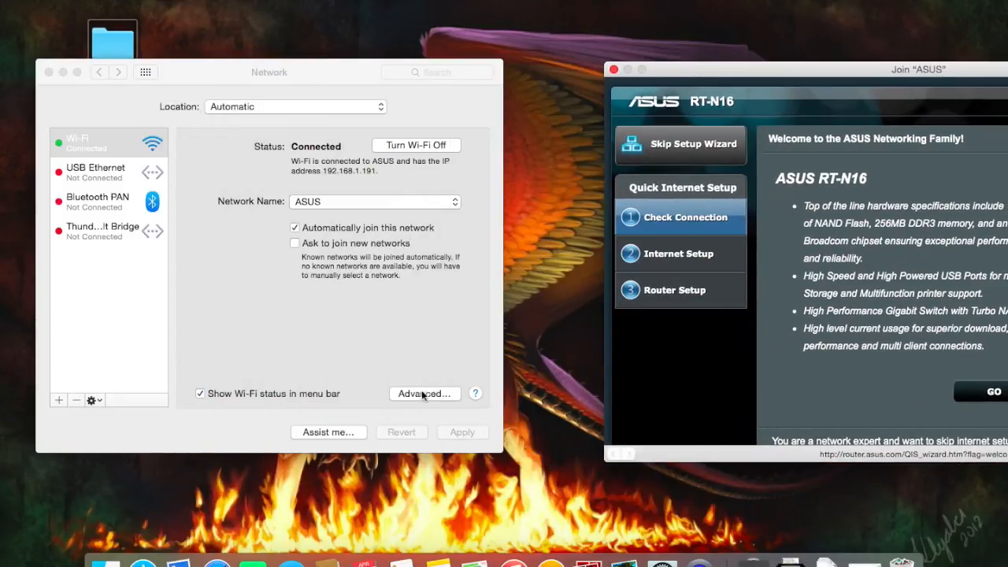
click(424, 394)
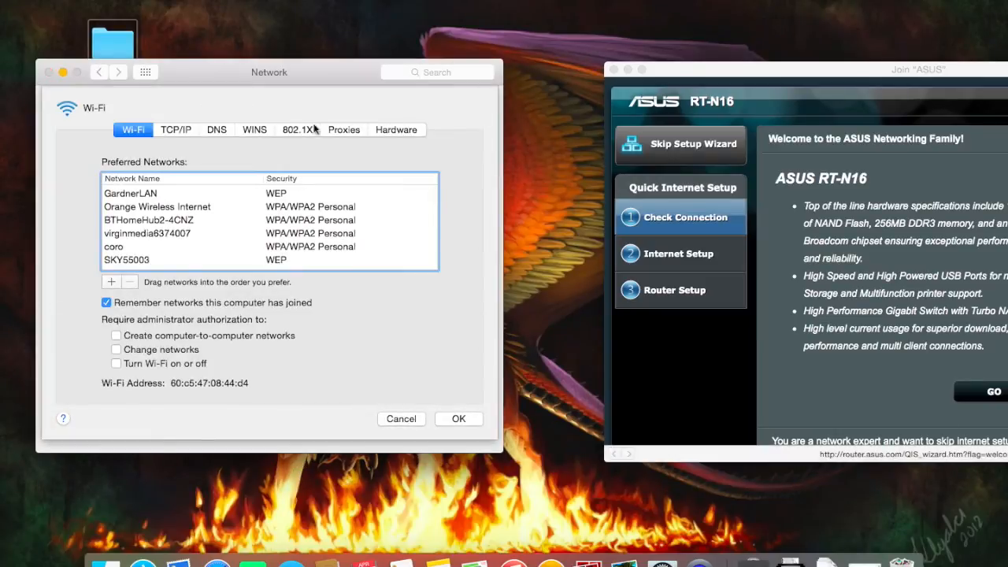
click(176, 129)
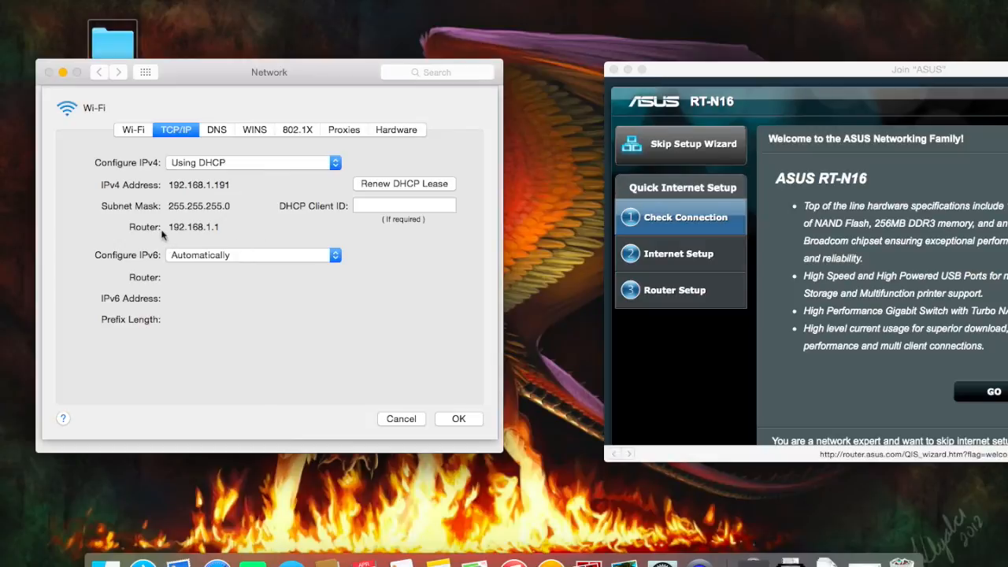
mouse_move(233, 227)
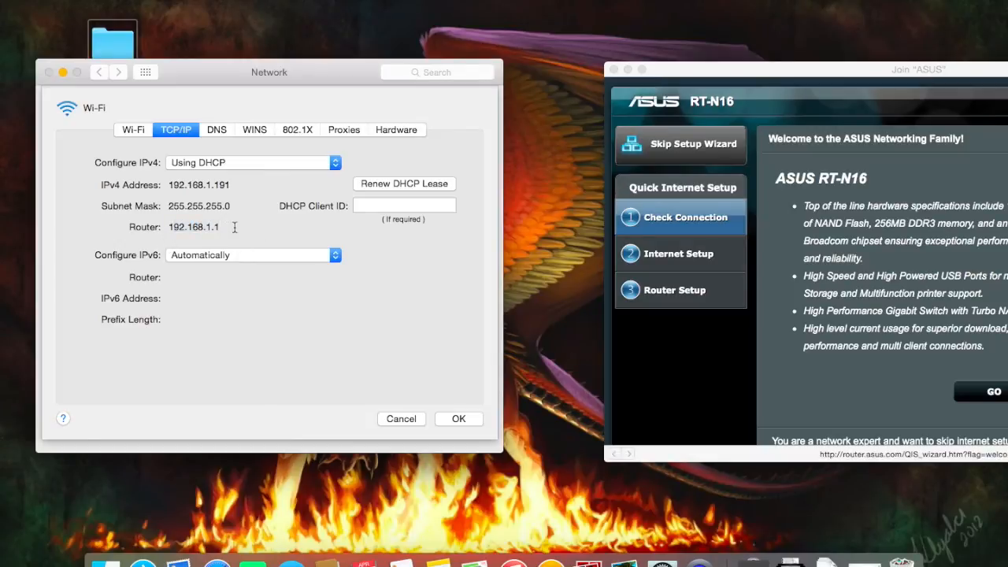
mouse_move(400, 429)
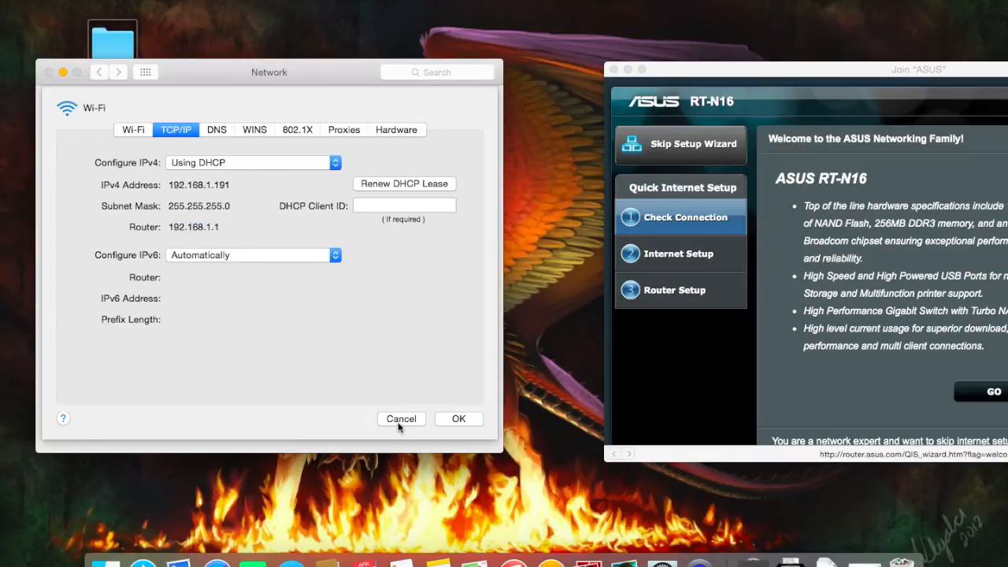
click(400, 419)
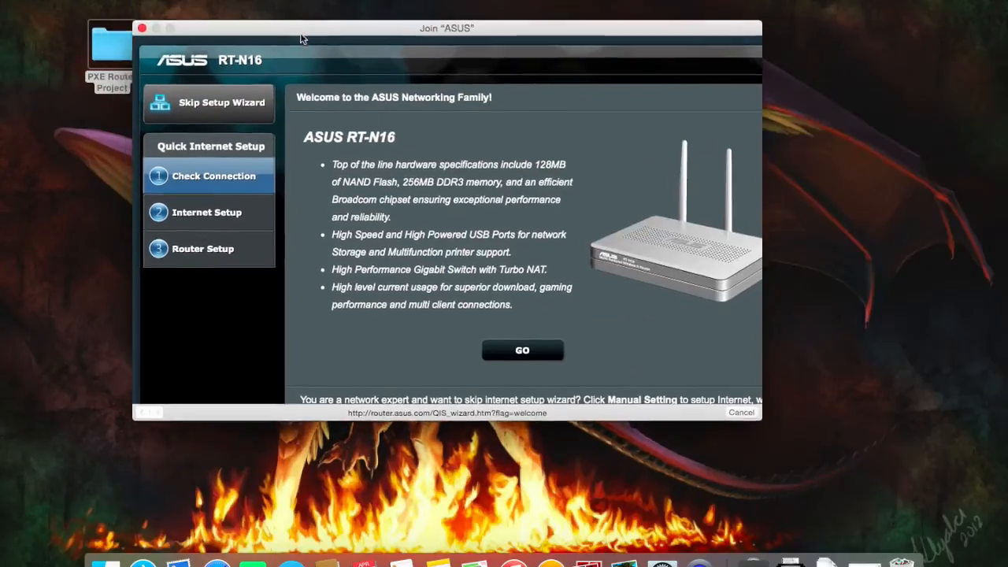
Centre the setup window and start the wizard with GO so it detects the connection type.
drag(448, 29, 491, 73)
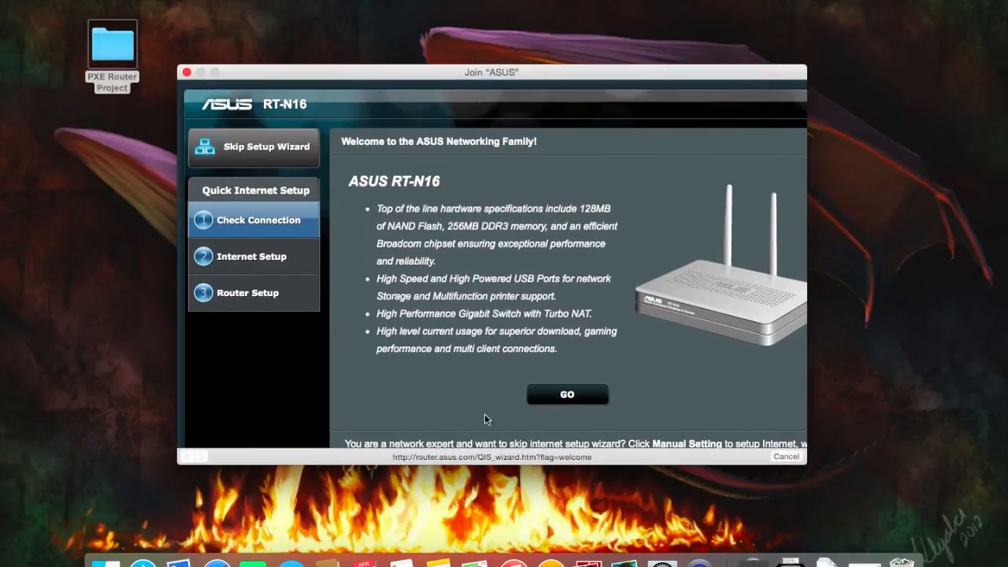
mouse_move(566, 397)
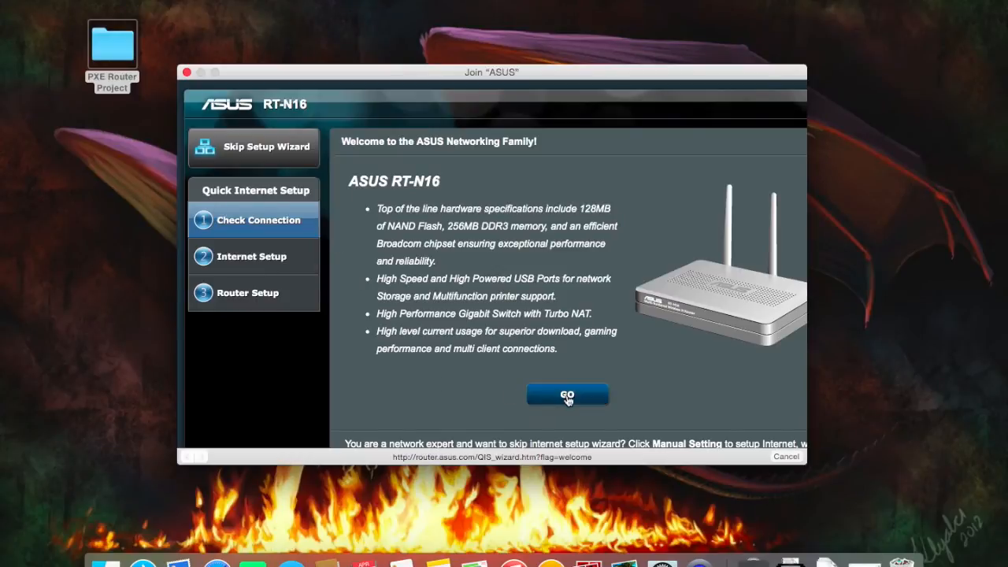
click(567, 394)
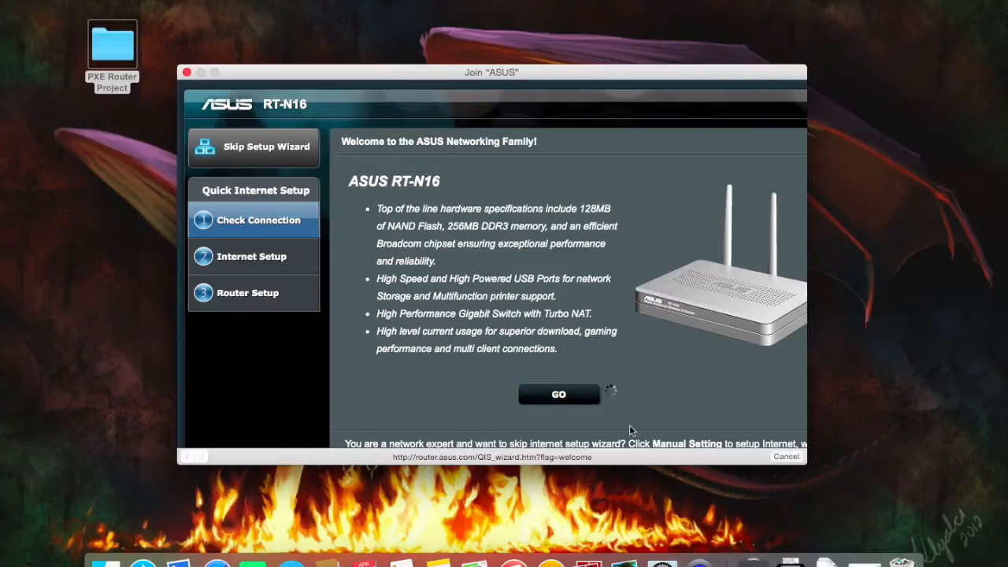
click(557, 394)
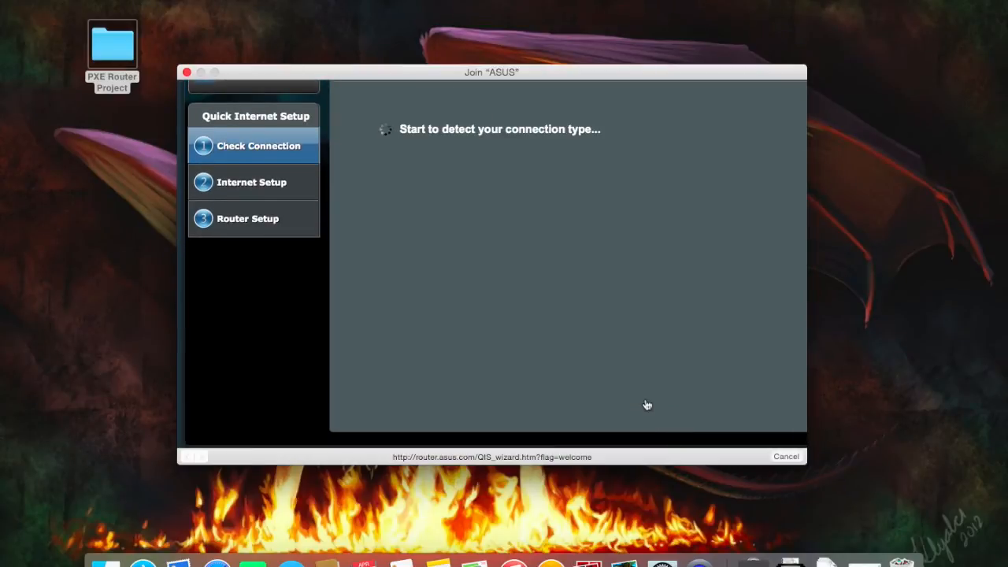
mouse_move(596, 210)
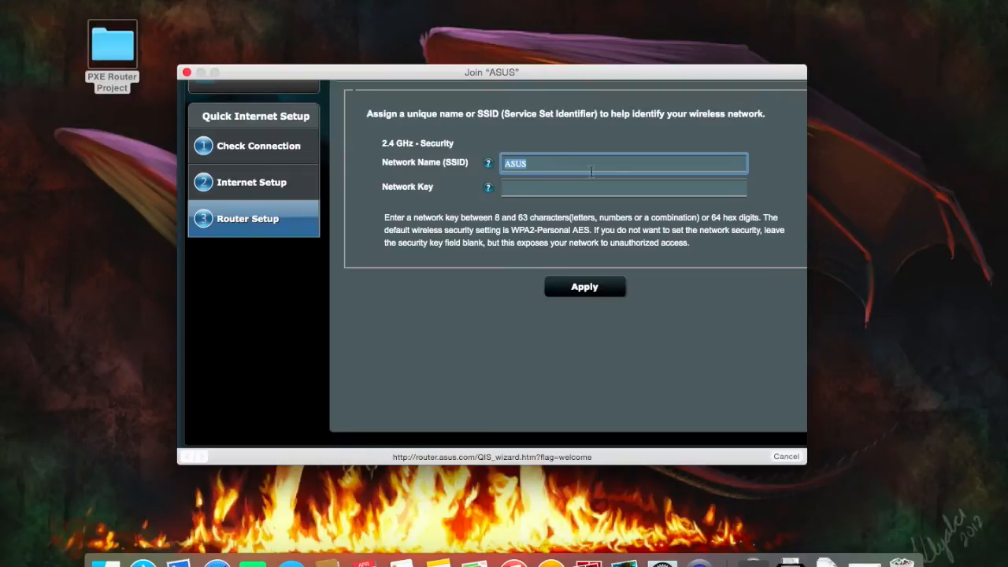
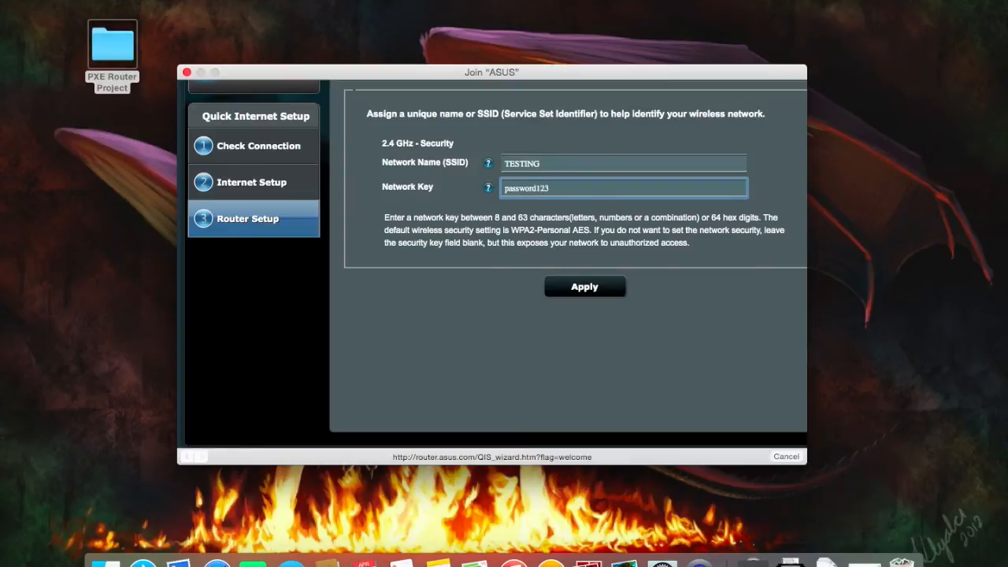
mouse_move(513, 312)
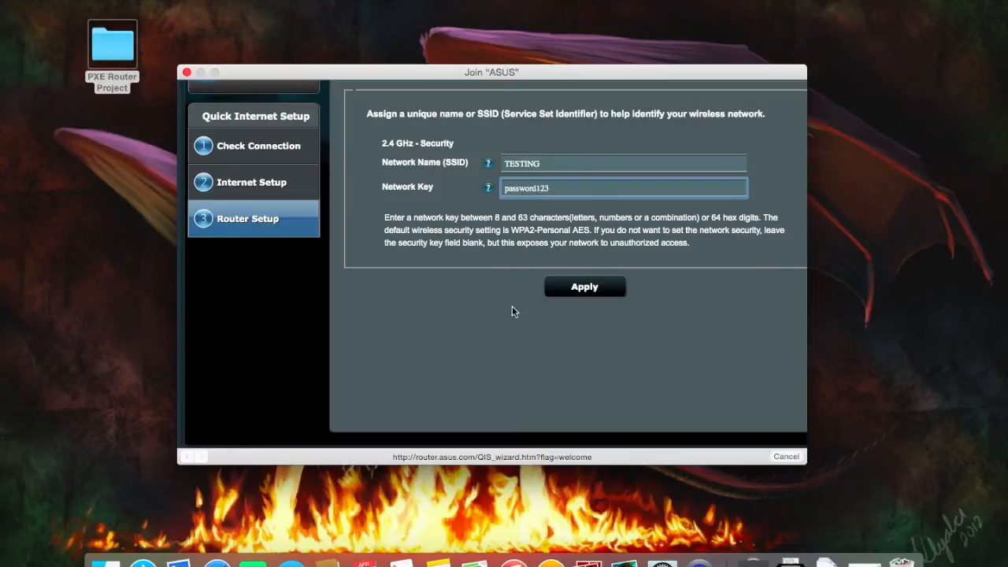
mouse_move(590, 269)
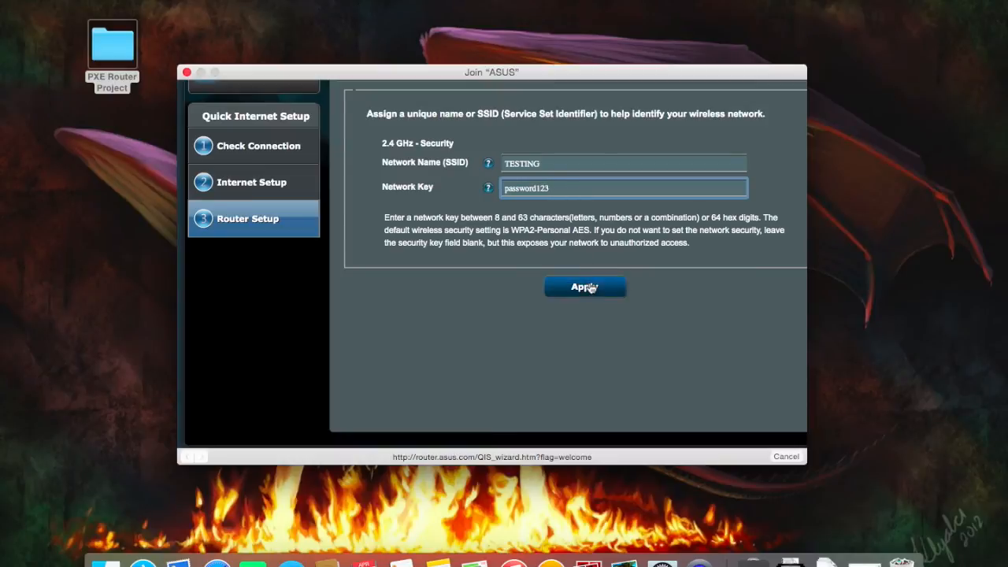
click(584, 287)
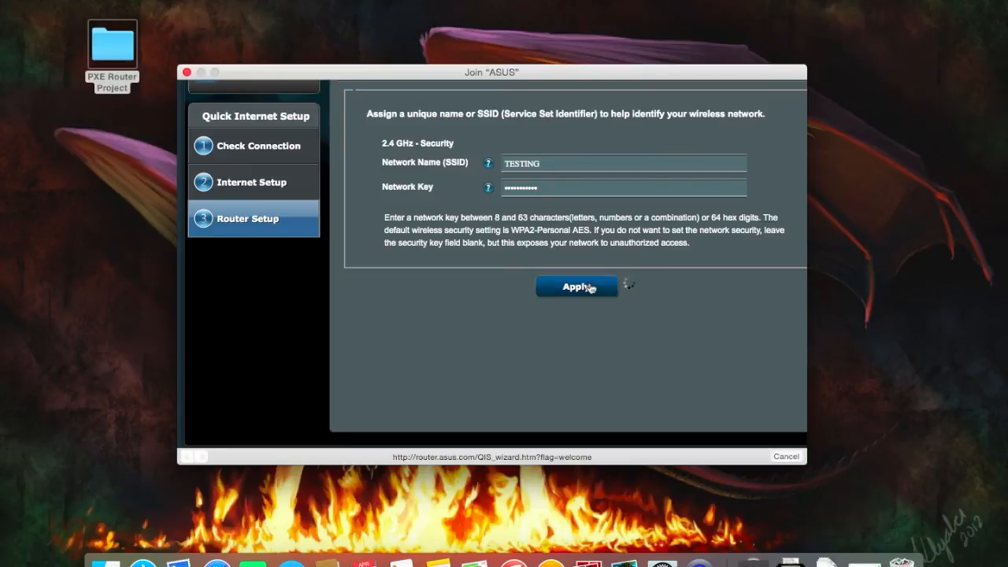
click(576, 286)
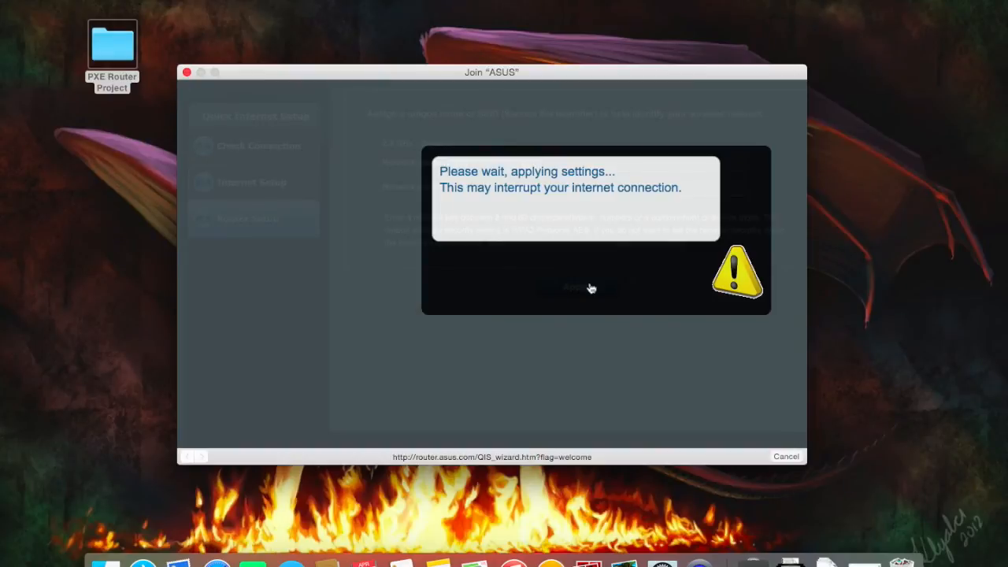
mouse_move(590, 287)
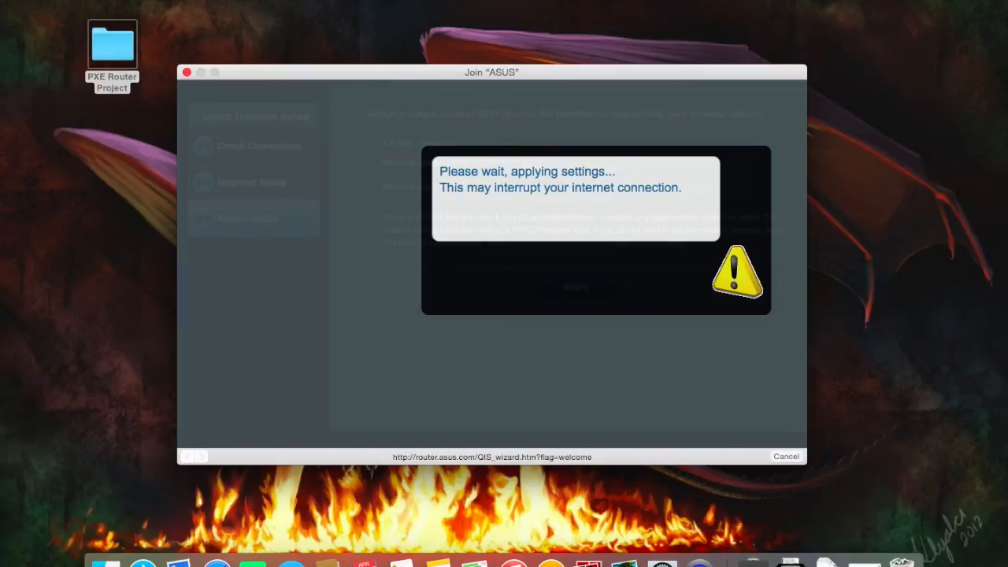
mouse_move(654, 163)
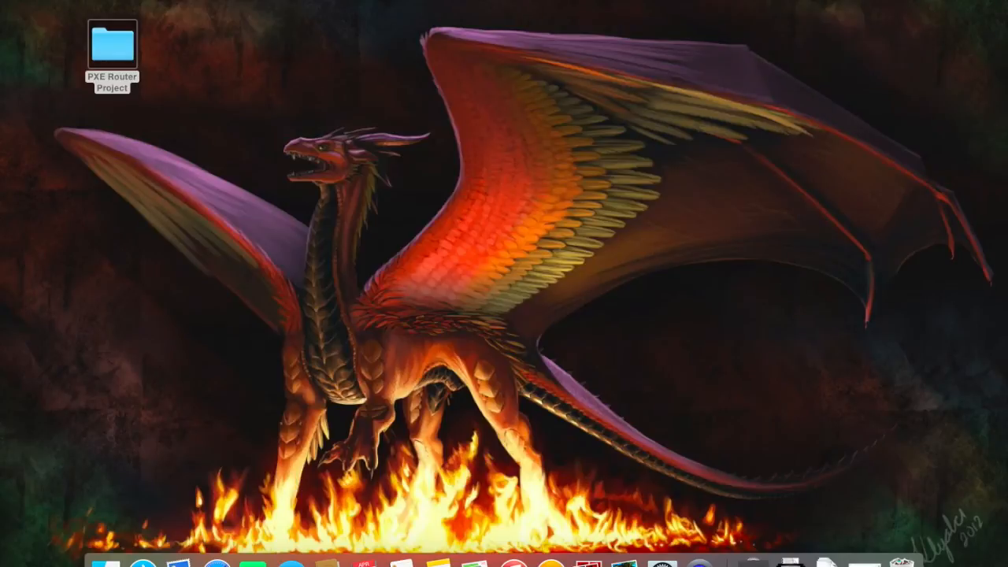
Join the TESTING Wi-Fi network from the menu bar with its WPA2 password.
click(905, 6)
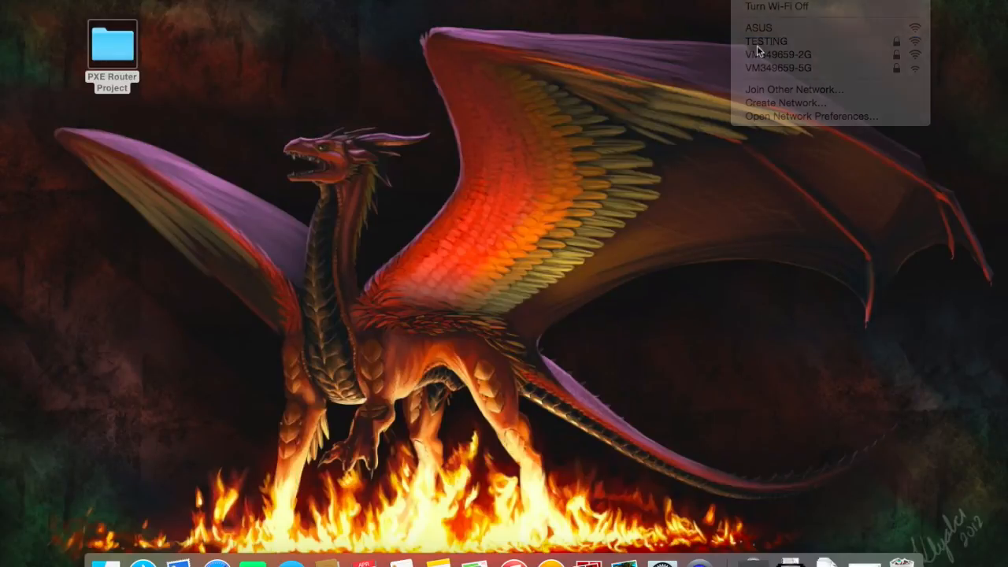
click(765, 41)
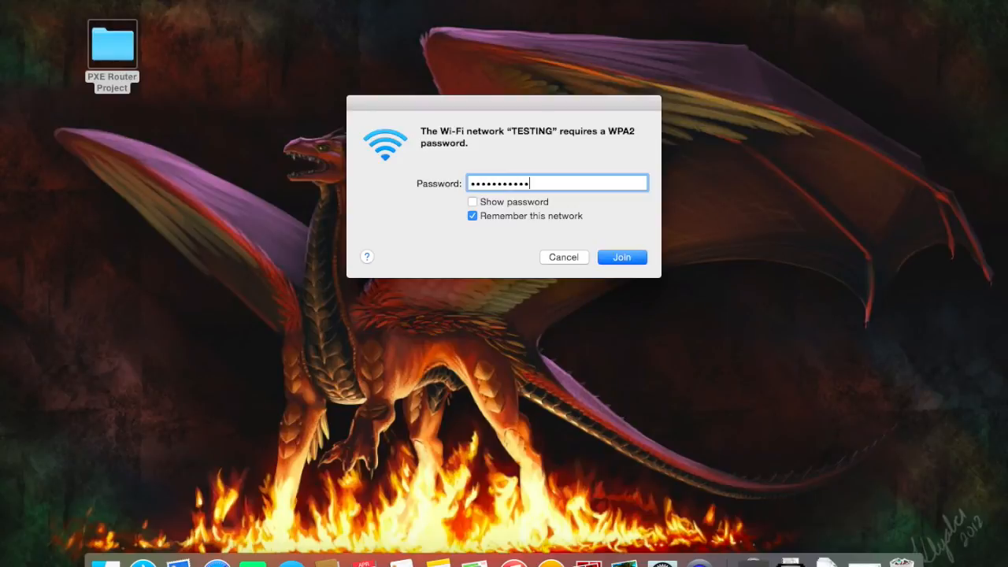
click(620, 257)
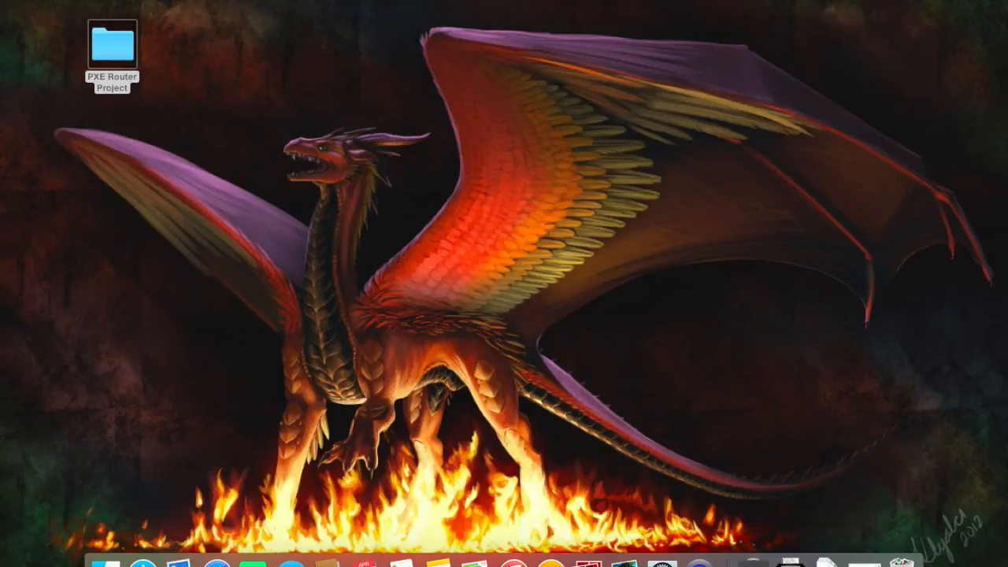